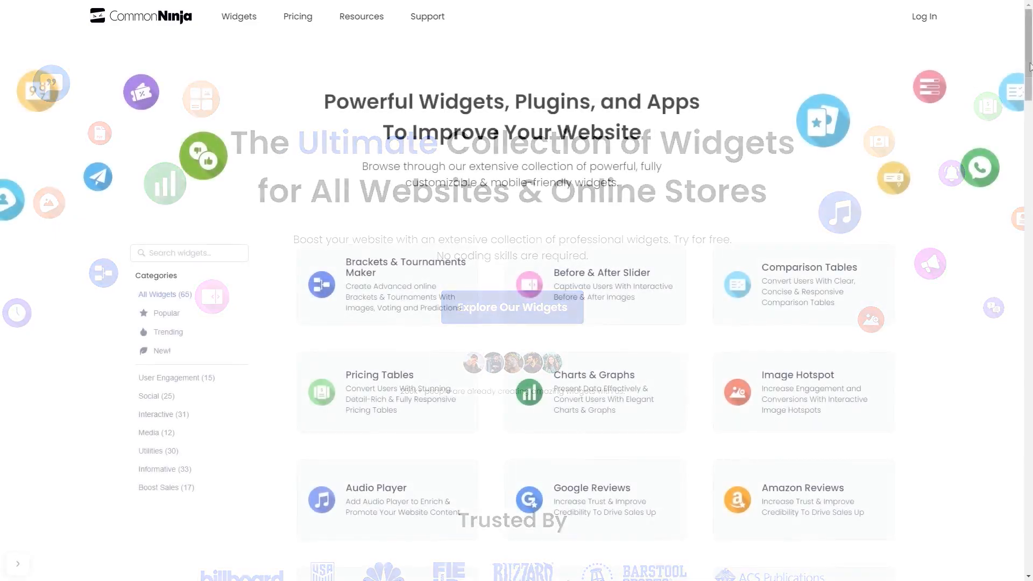
Scroll the widget gallery down to the Animated Number Counter widget
scroll(down, 3)
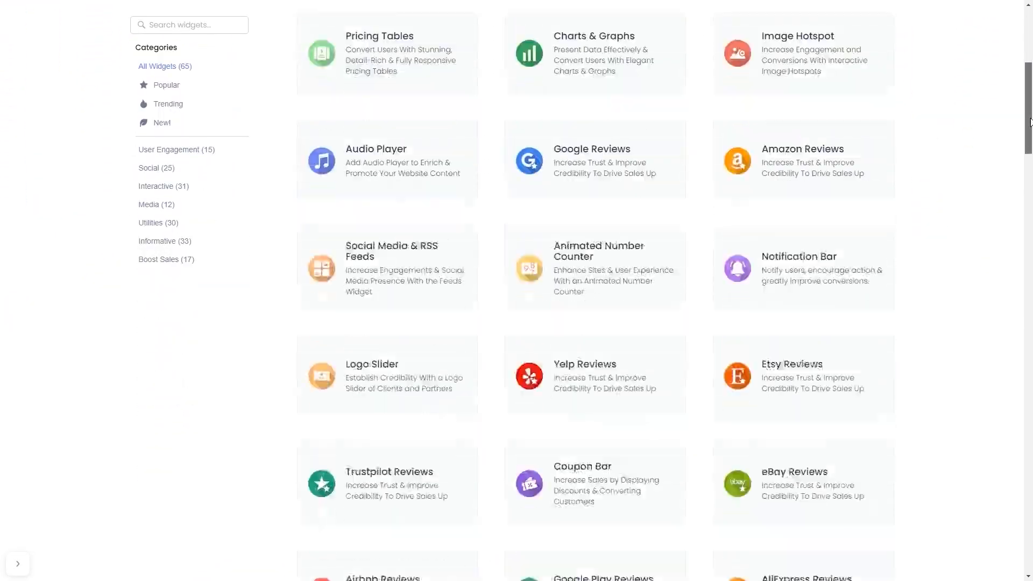
scroll(down, 3)
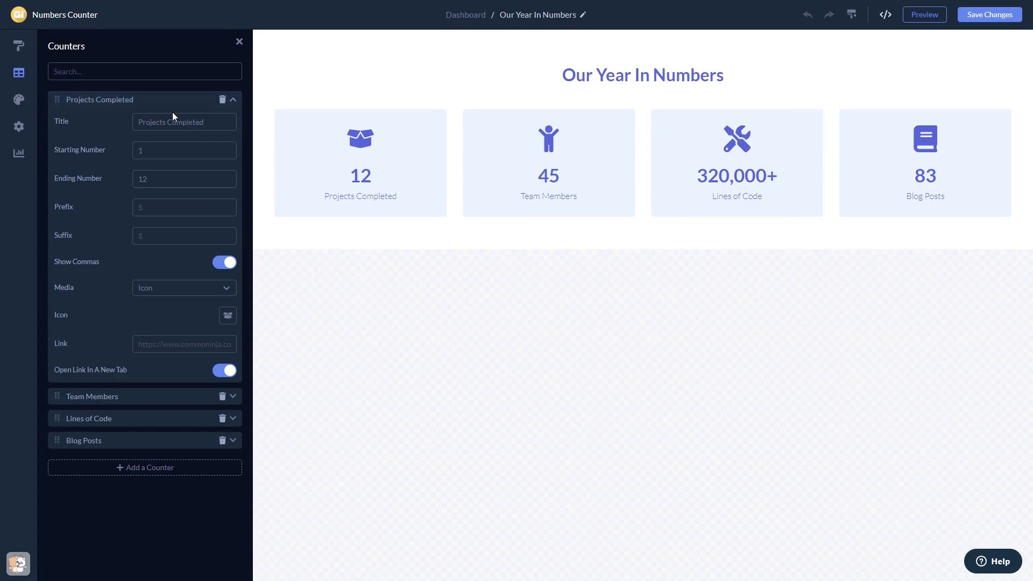
Try the pink skin, settle on the dark blue skin, then show the design settings
click(19, 45)
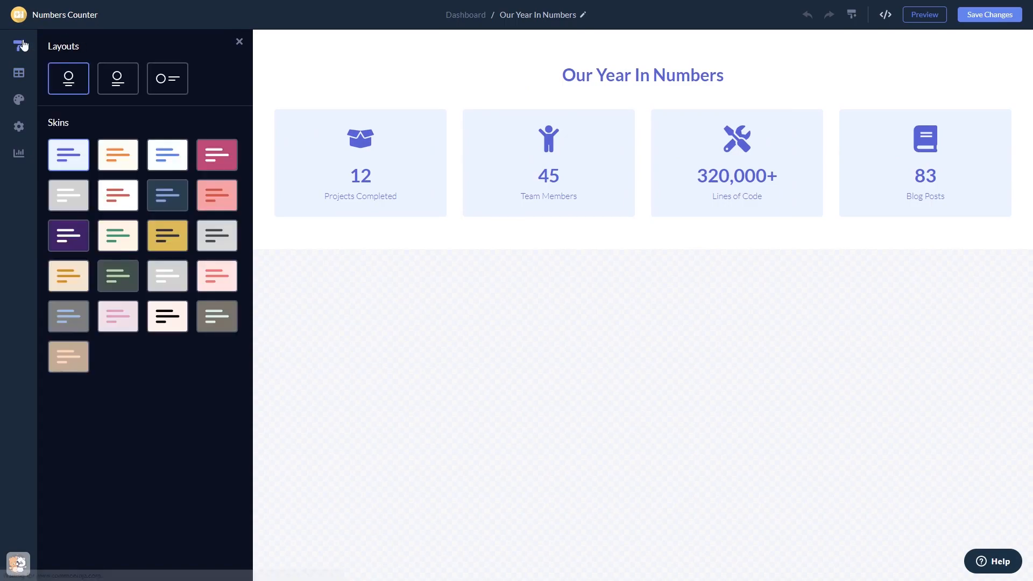
click(216, 155)
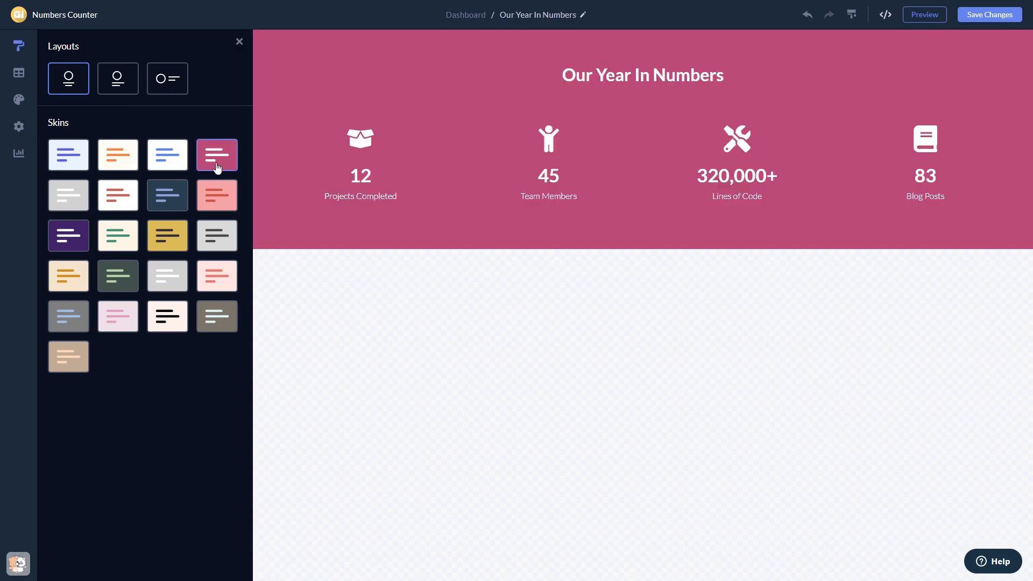
click(168, 195)
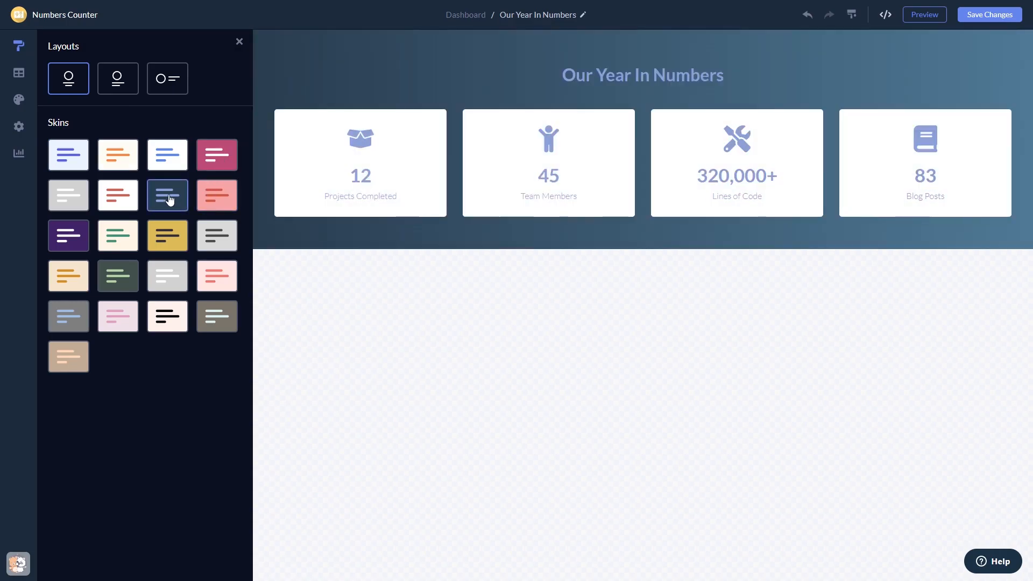
click(18, 99)
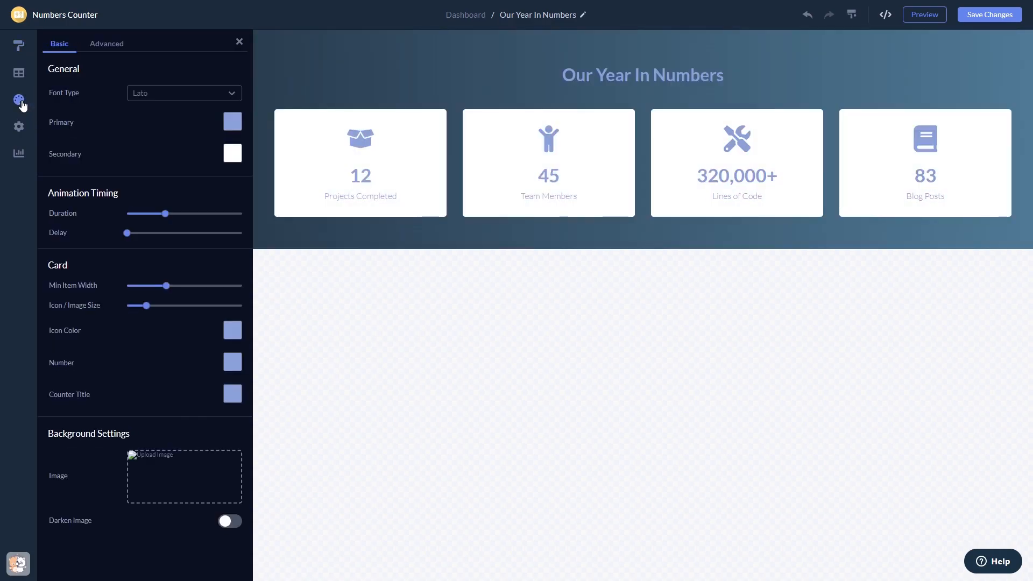
click(19, 127)
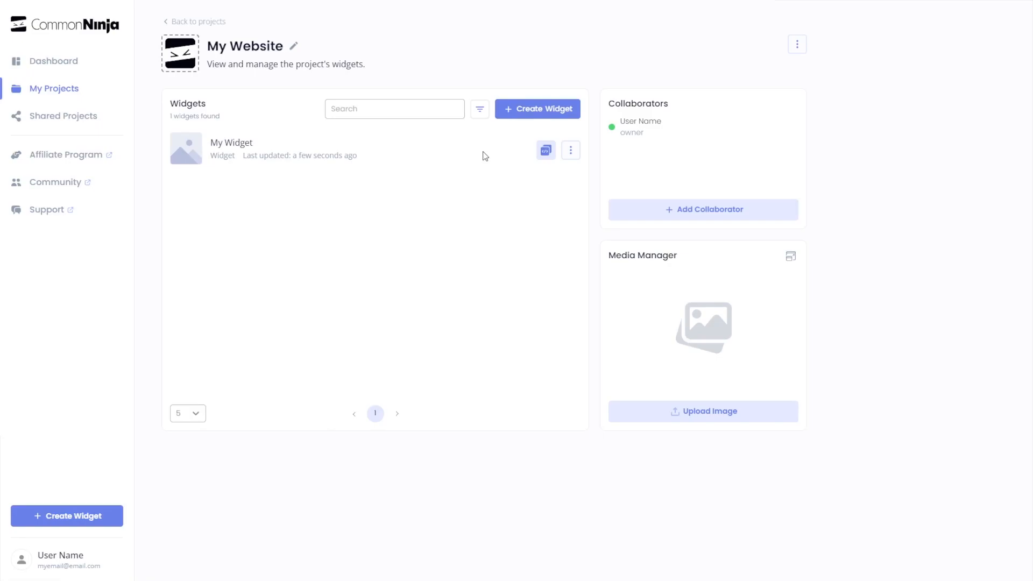
mouse_move(546, 149)
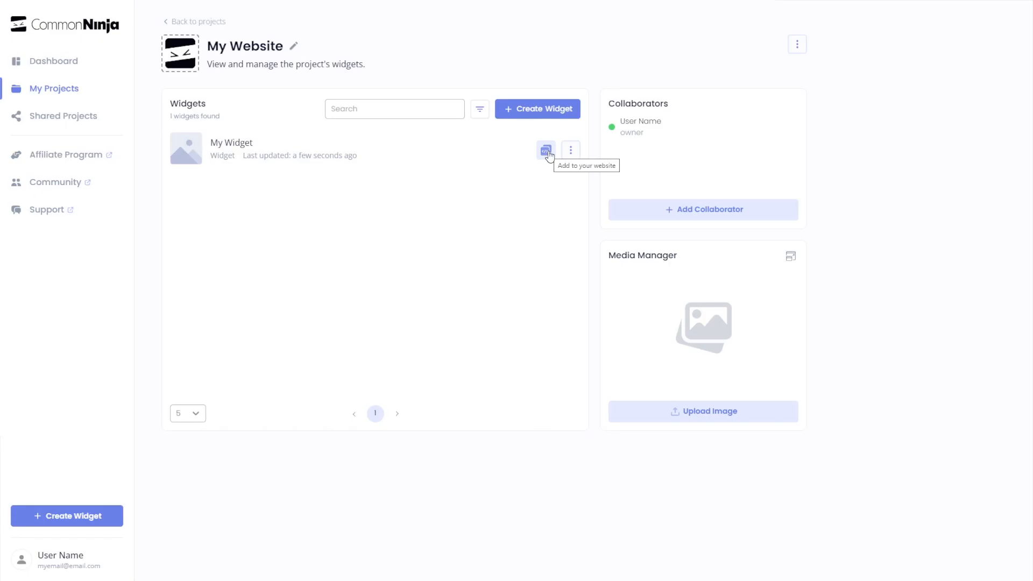
click(546, 149)
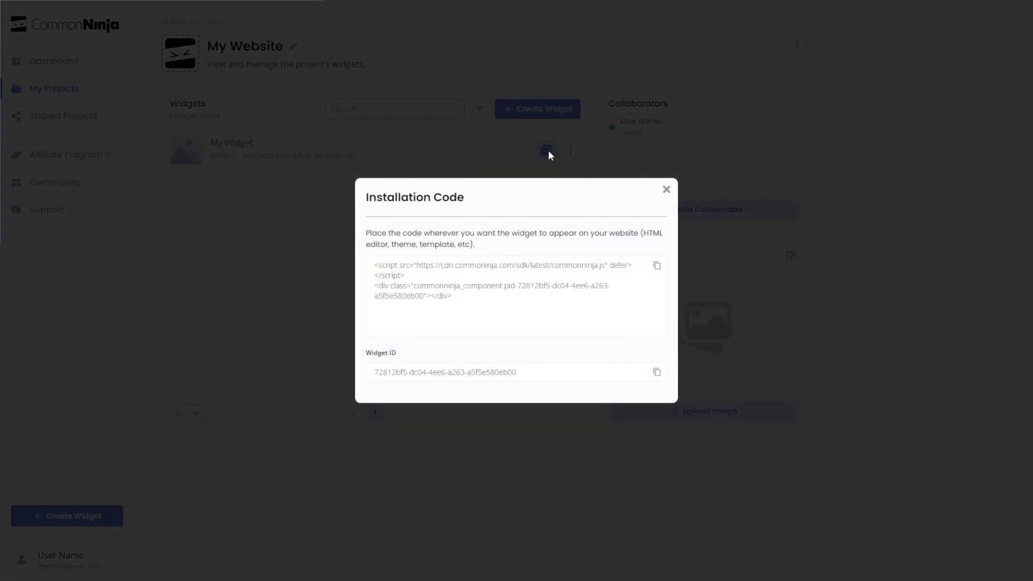
mouse_move(643, 259)
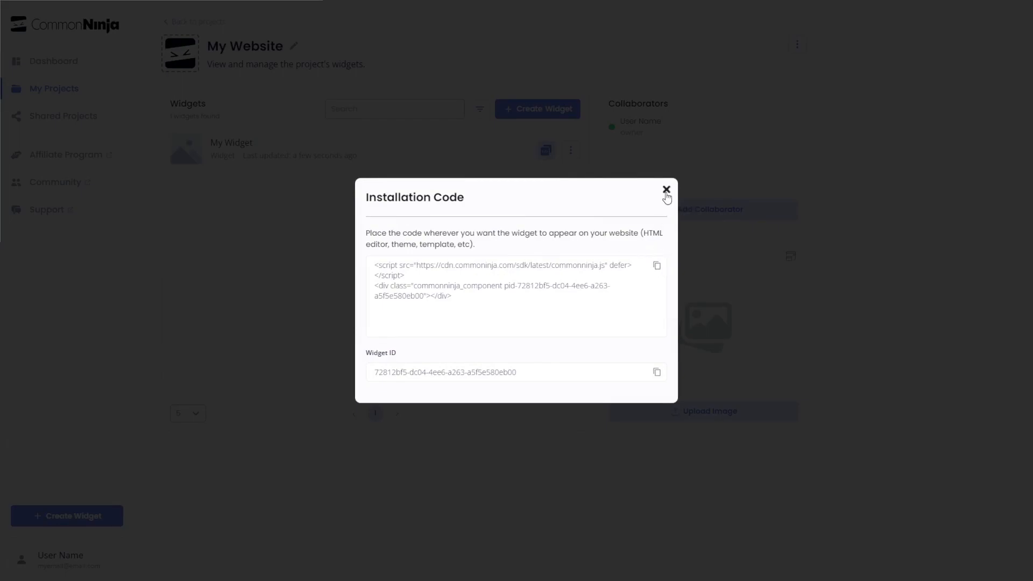
click(666, 189)
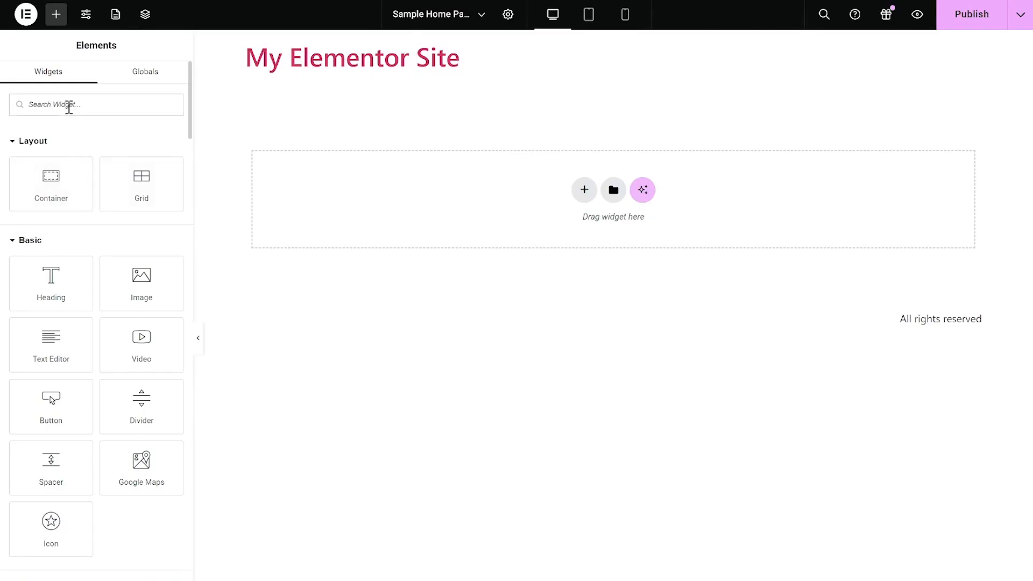
Find the HTML widget by searching 'html' and drop it below the My Elementor Site heading
text(html)
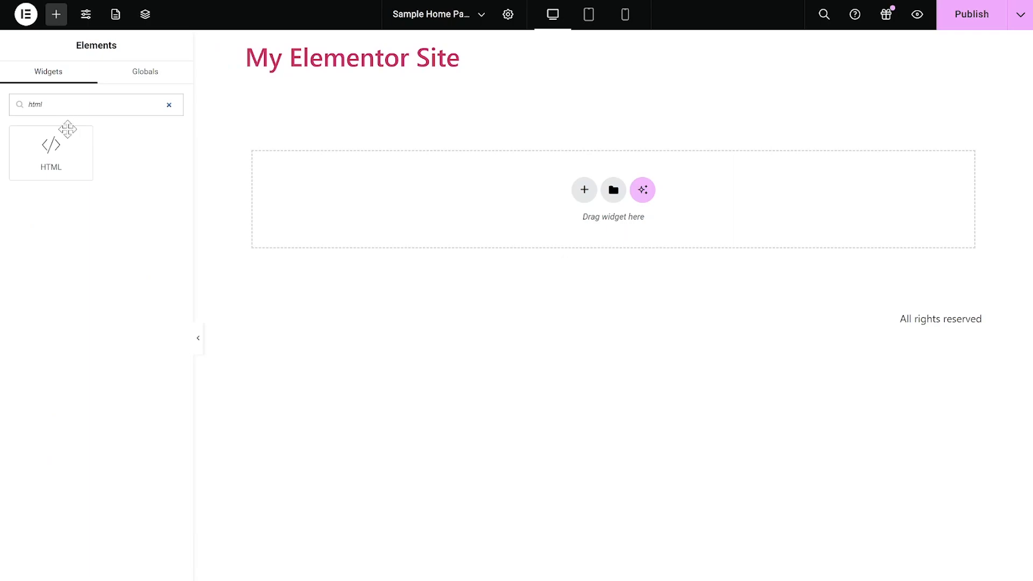
drag(51, 152, 425, 191)
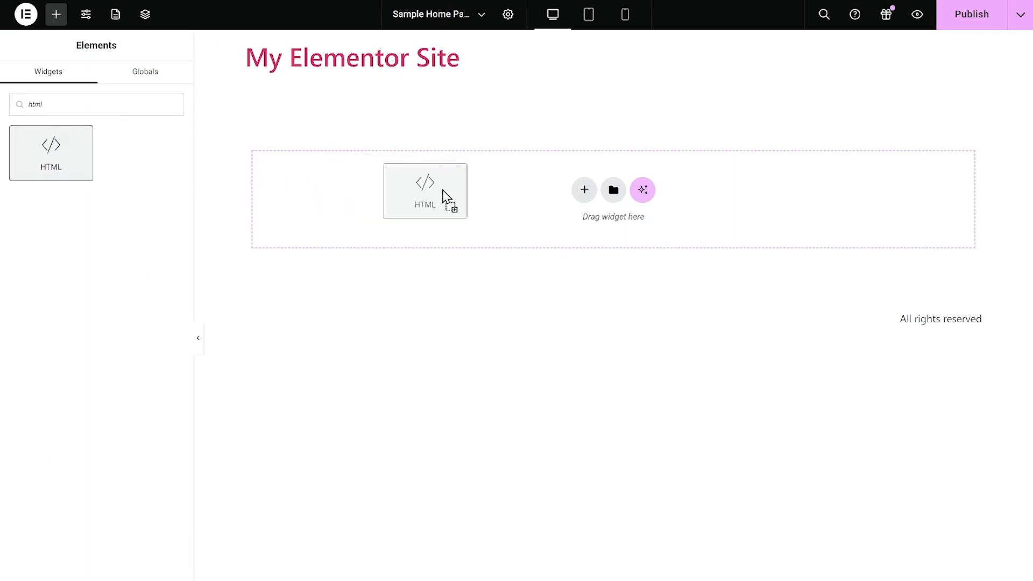
drag(425, 190, 612, 101)
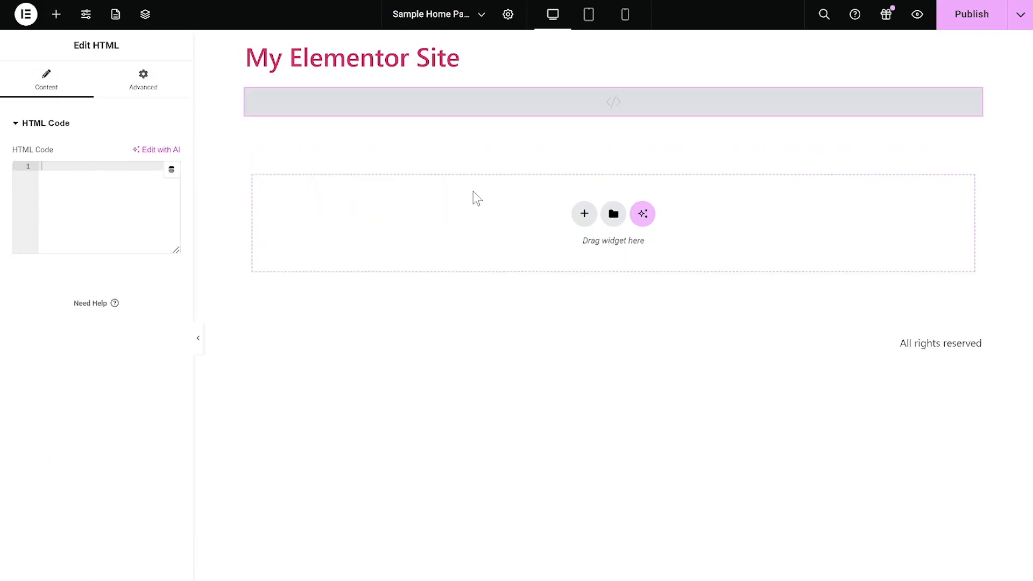
mouse_move(353, 175)
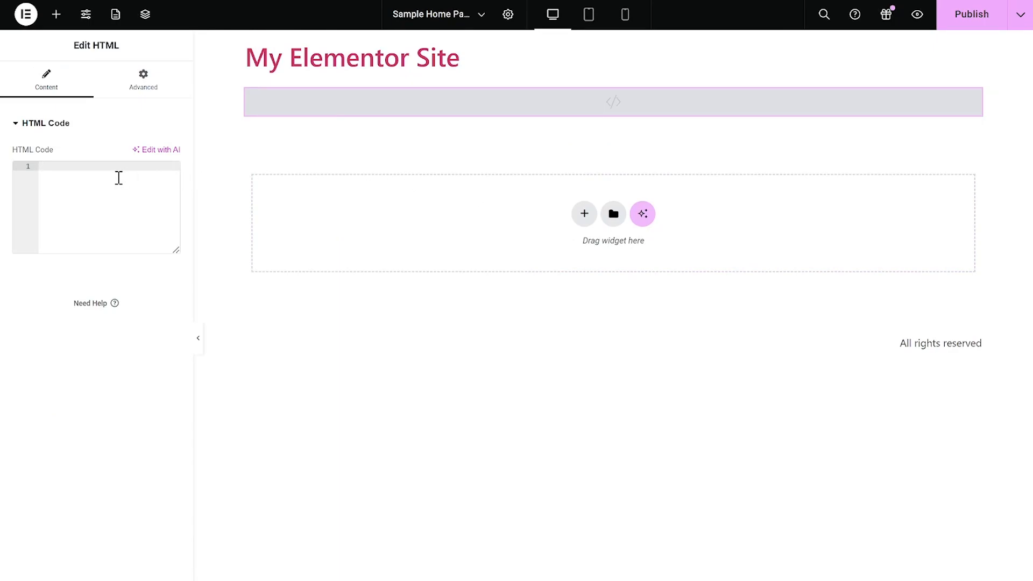
Paste the Common Ninja script tag and commonninja component div into the HTML Code box
text(<script src="https://cdn.commonninja.com/sdk/latest/commonninja.js" defer></script><div class="commonninja_component pid-0b66aa0e-f1c4-4583-840f-6879048c97d3"></div>)
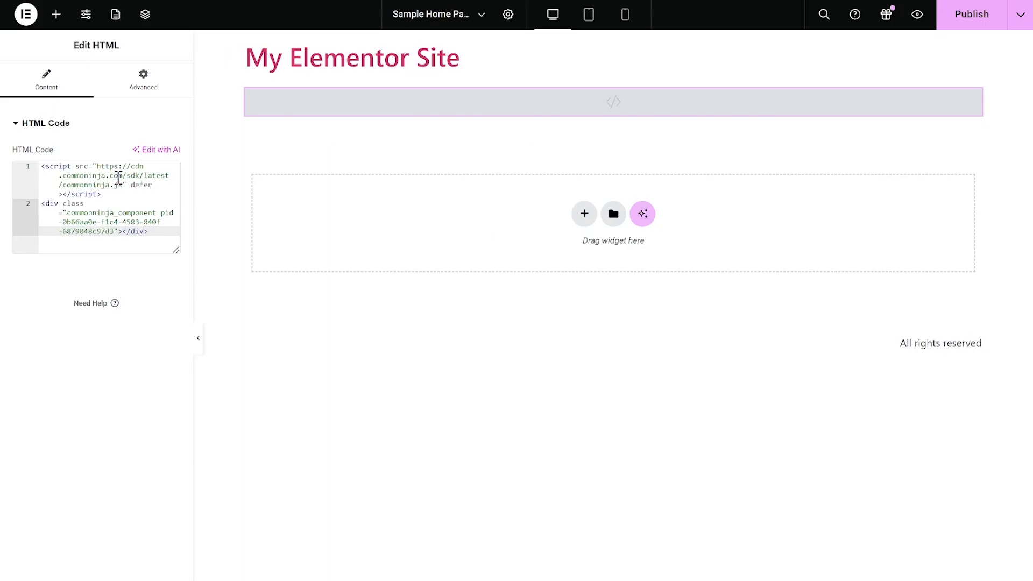